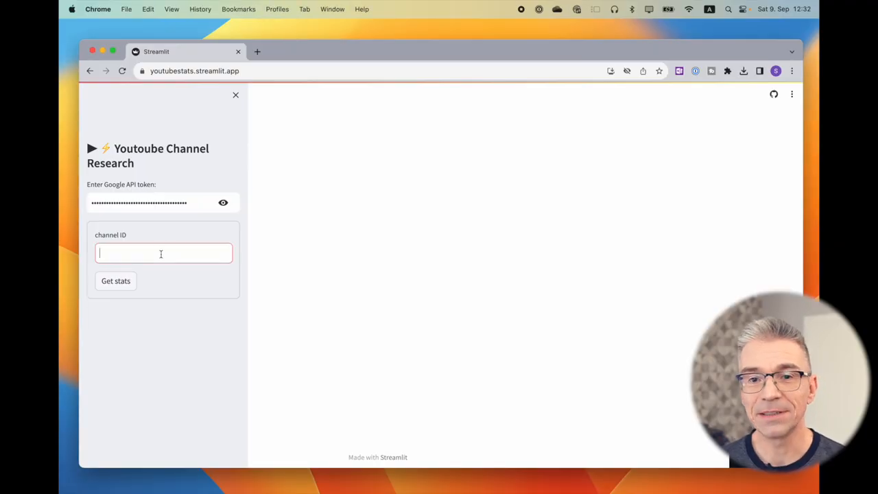
- Fetch stats for the bald and bankrupt channel (249 videos, 3,860,000 subscribers) and view its like-rate table
{"action": "left_click", "coordinate": [115, 281]}
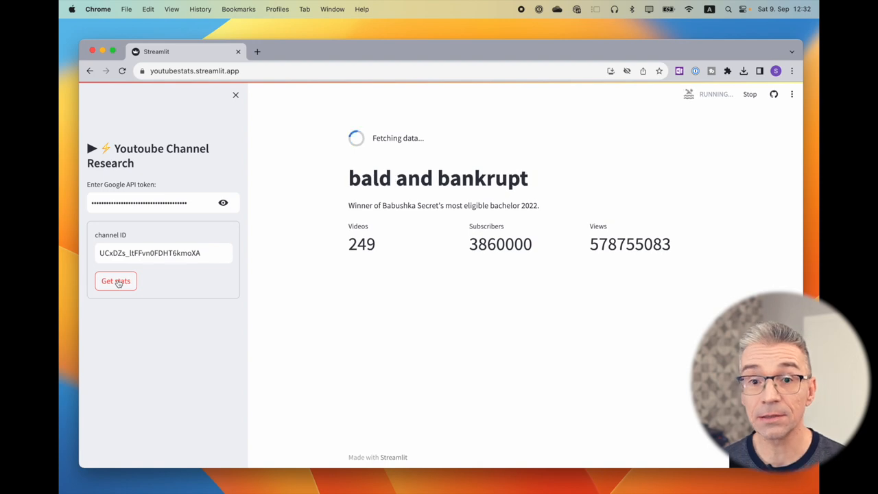
{"action": "left_click", "coordinate": [235, 94]}
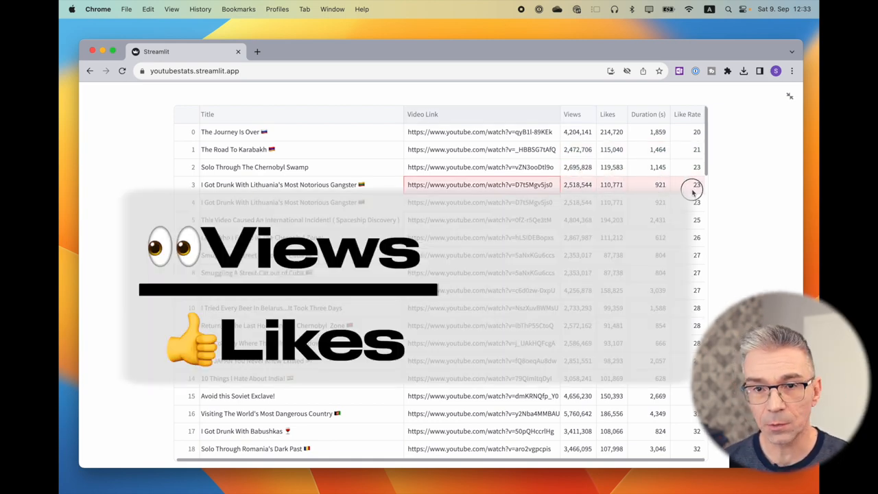
{"action": "left_click", "coordinate": [576, 114]}
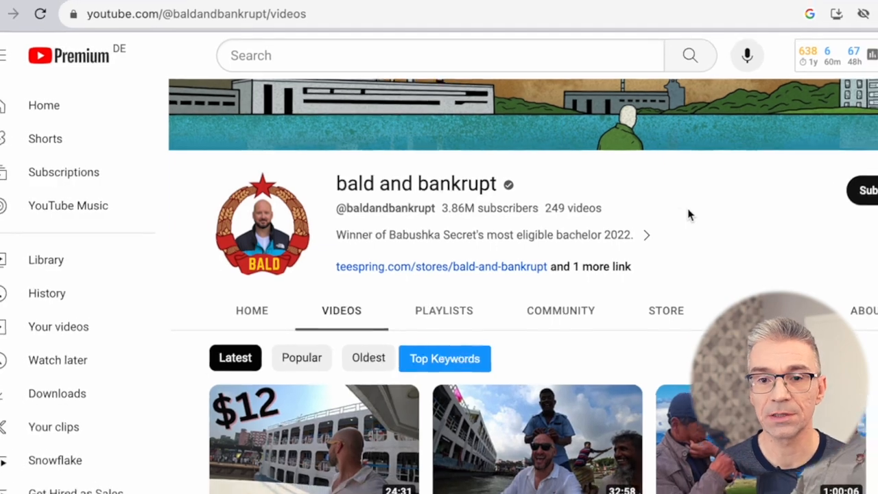
- Scroll through the latest videos on the bald and bankrupt channel's Videos page
{"action": "scroll", "scroll_direction": "down", "scroll_amount": 3}
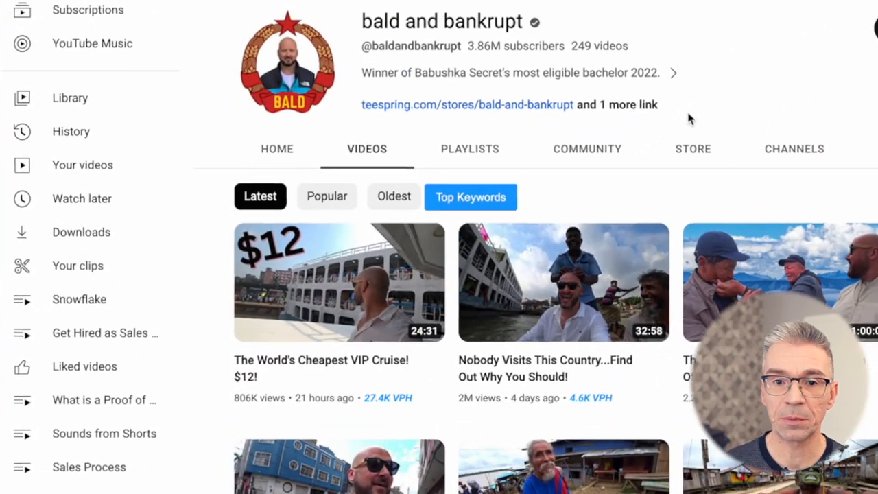
{"action": "left_click", "coordinate": [327, 197]}
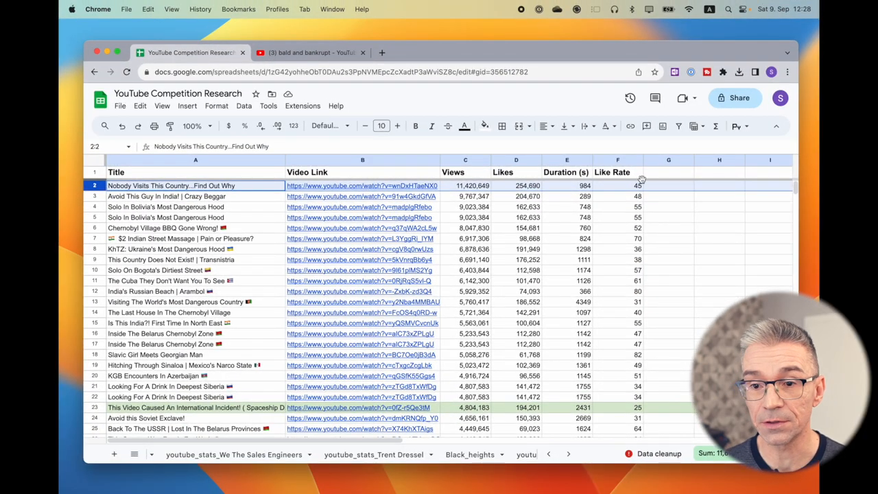
- Scroll the YouTube Competition Research sheet and bring up the Like Rate column's options
{"action": "scroll", "scroll_direction": "down", "scroll_amount": 3}
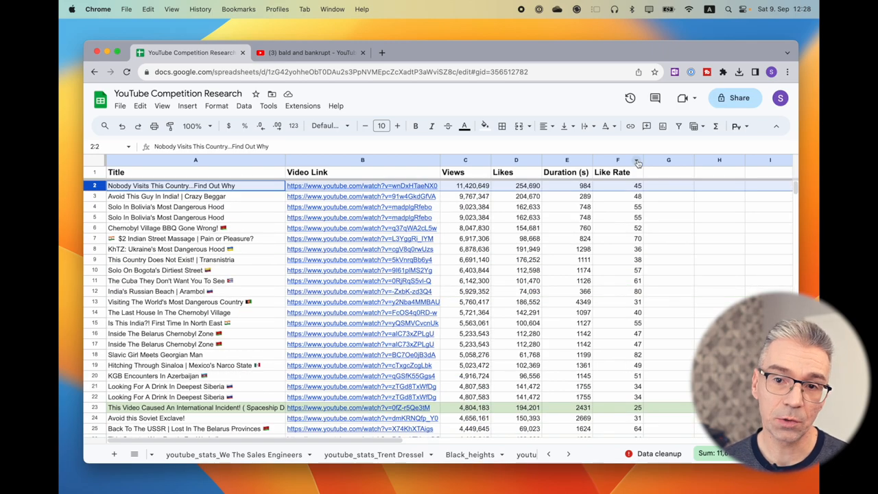
{"action": "right_click", "coordinate": [617, 159]}
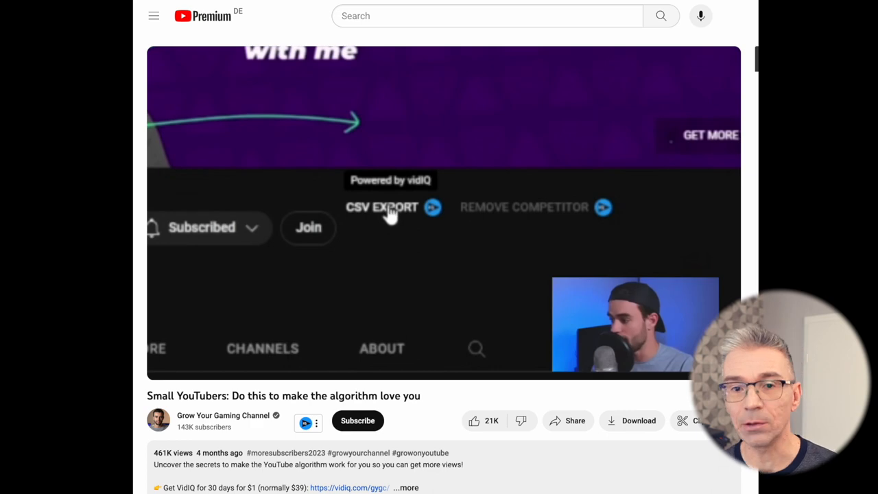
- Click the player of 'Small YouTubers: Do this to make the algorithm love you' showing vidIQ CSV export
{"action": "left_click", "coordinate": [382, 207]}
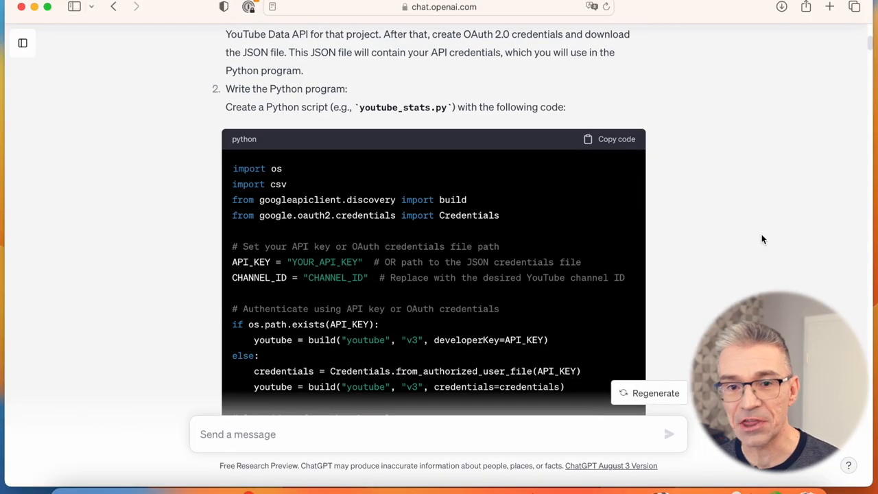
- Review ChatGPT's YouTube stats scripts with like rates, filtering, sorting and video links
{"action": "scroll", "scroll_direction": "down", "scroll_amount": 3}
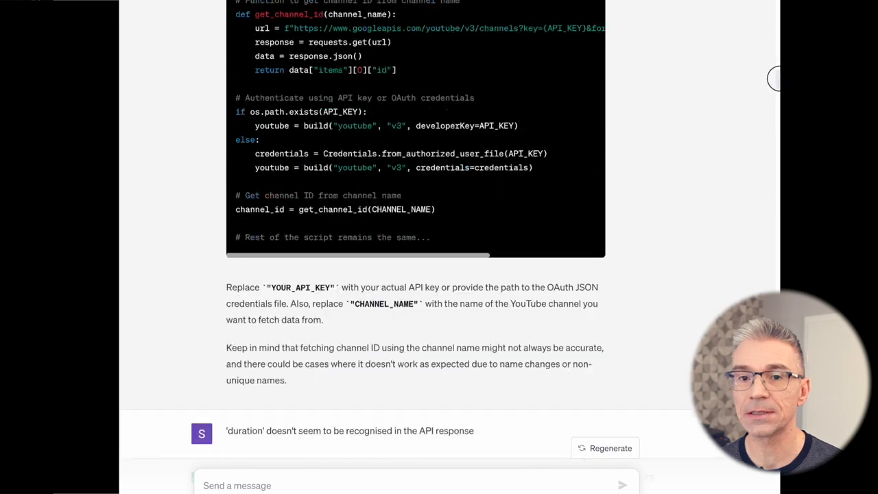
{"action": "scroll", "scroll_direction": "down", "scroll_amount": 3}
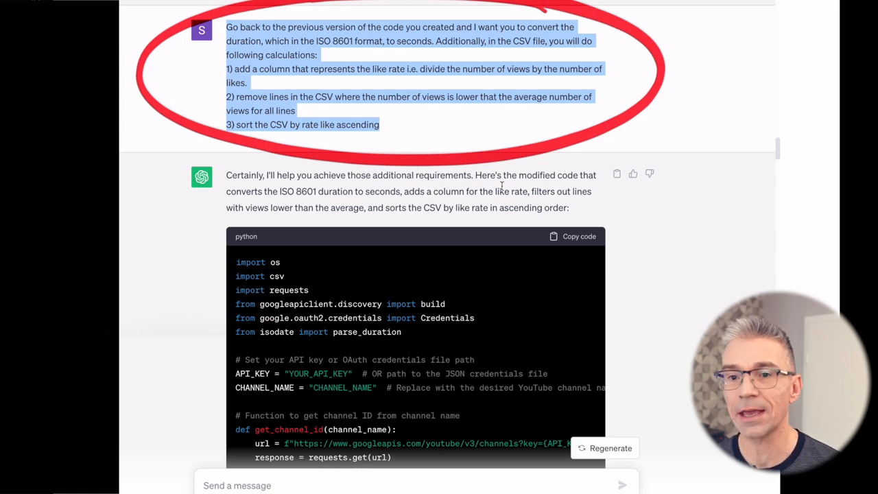
{"action": "scroll", "scroll_direction": "down", "scroll_amount": 3}
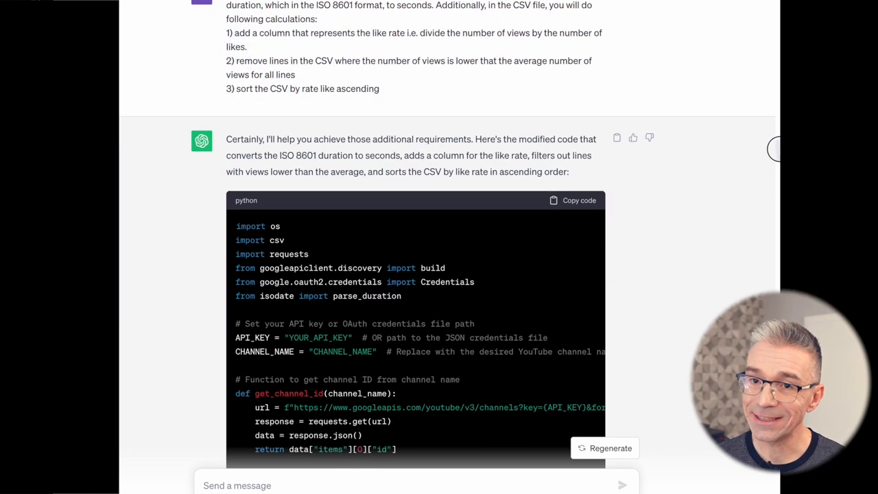
{"action": "scroll", "scroll_direction": "down", "scroll_amount": 3}
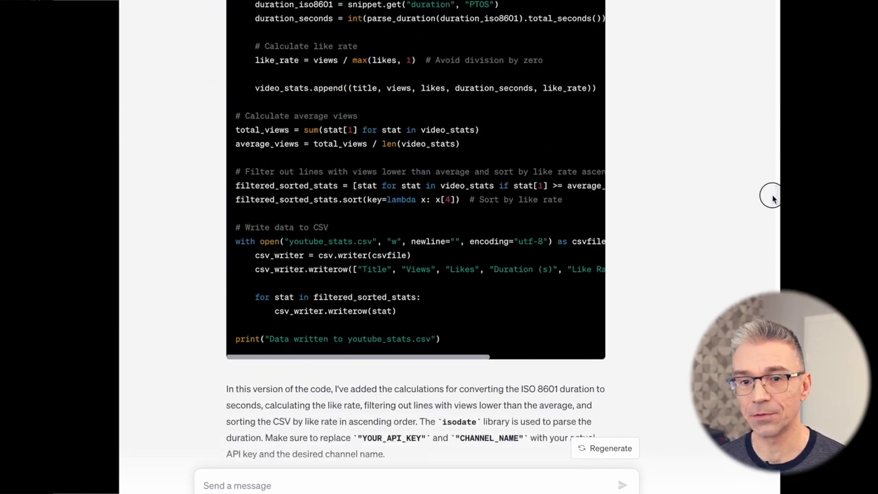
{"action": "scroll", "scroll_direction": "down", "scroll_amount": 3}
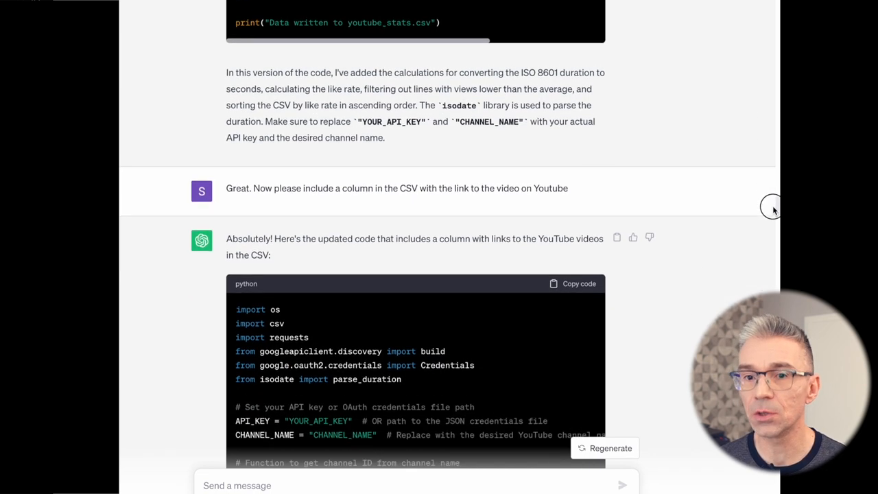
{"action": "scroll", "scroll_direction": "down", "scroll_amount": 3}
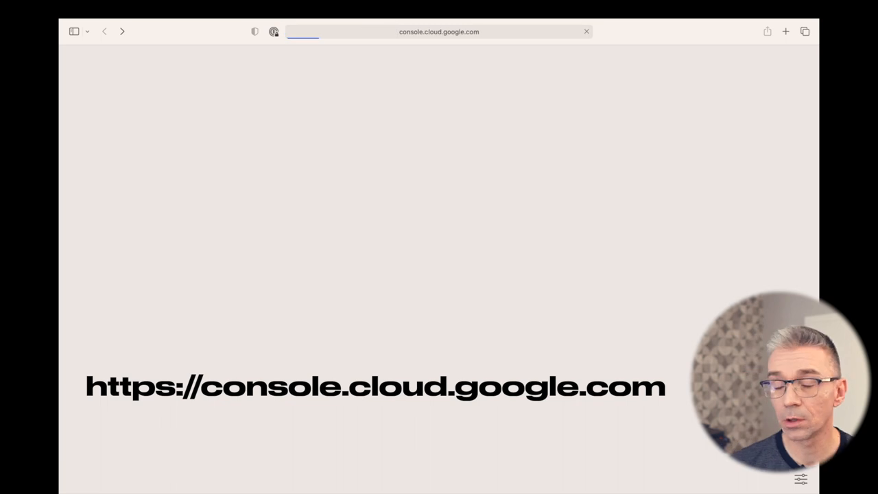
- Create a Google Cloud project named myytproject and make it the active project
{"action": "left_click", "coordinate": [439, 32]}
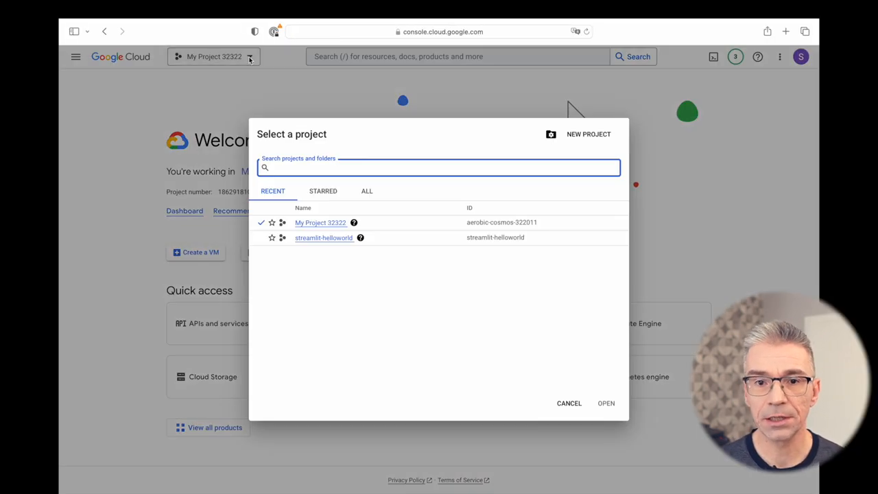
{"action": "left_click", "coordinate": [588, 134]}
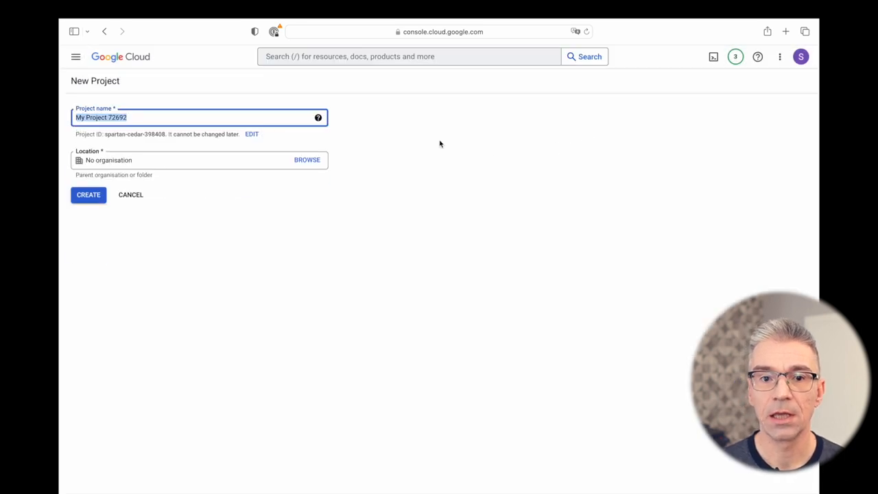
{"action": "type", "text": "myytproject"}
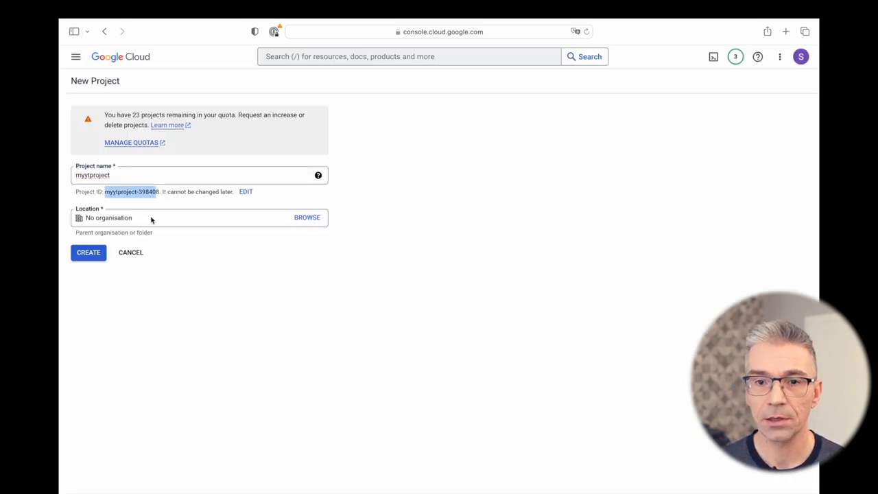
{"action": "left_click", "coordinate": [88, 252]}
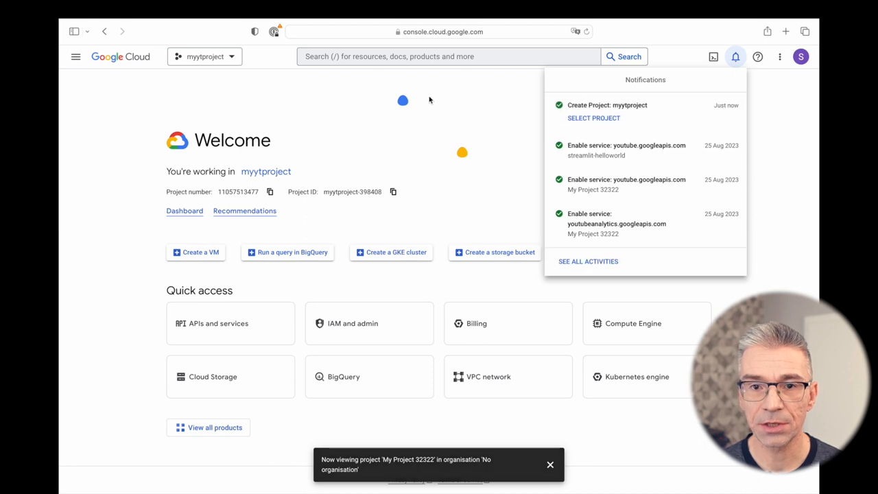
{"action": "left_click", "coordinate": [449, 56]}
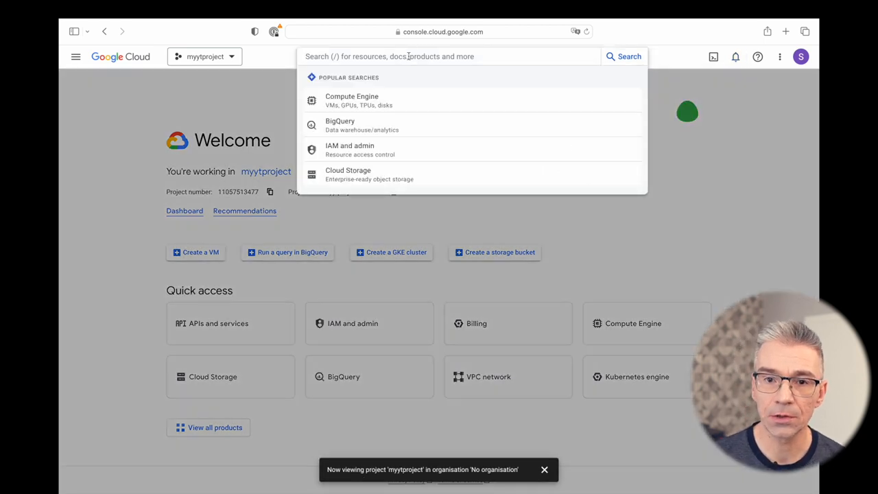
- Search for and open the YouTube Data API v3 page
{"action": "type", "text": "your"}
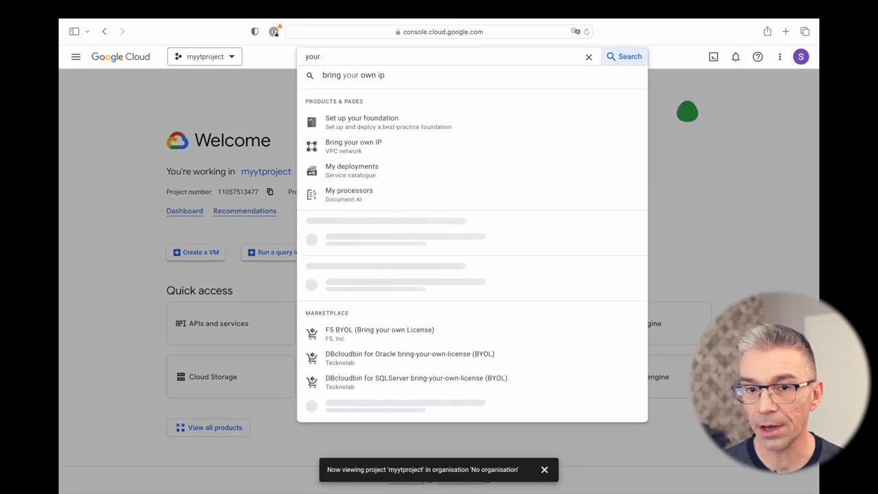
{"action": "type", "text": "youtube v3"}
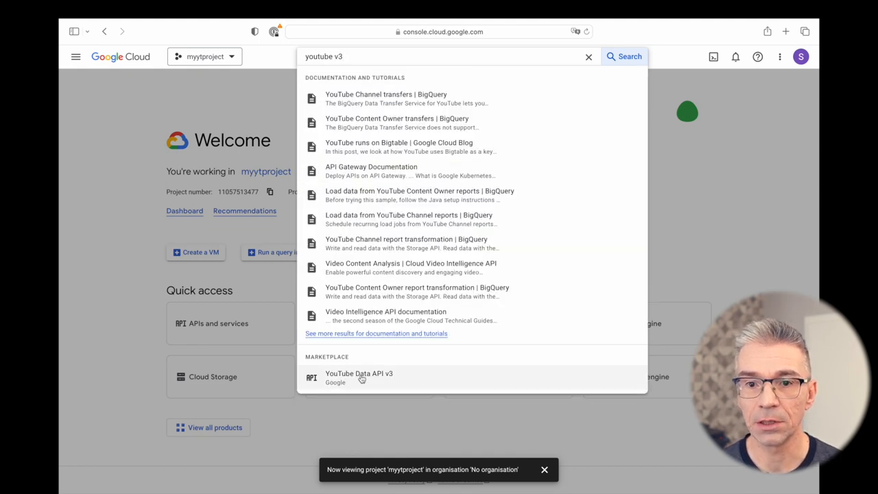
{"action": "left_click", "coordinate": [358, 377]}
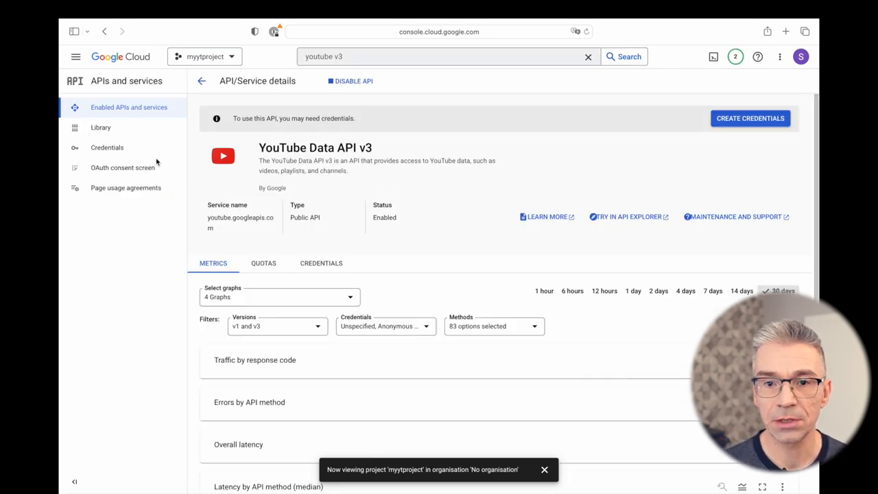
- Create a new API key from the project's Credentials page
{"action": "left_click", "coordinate": [107, 148]}
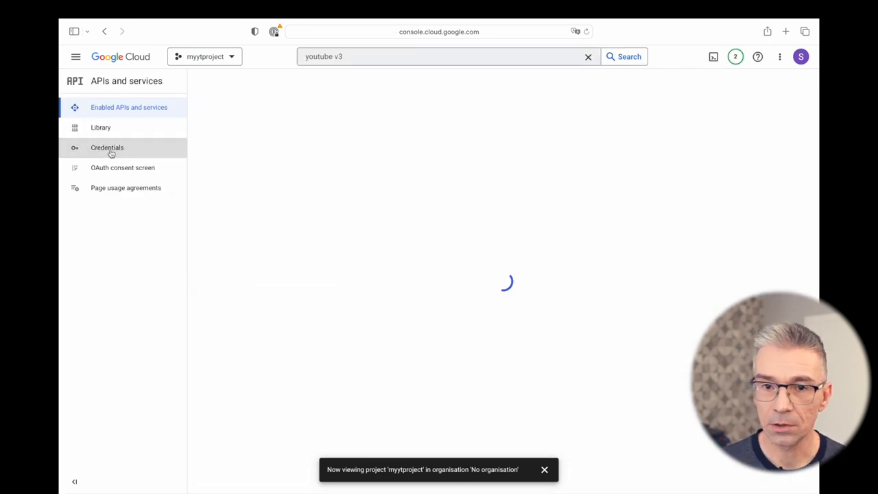
{"action": "left_click", "coordinate": [107, 147]}
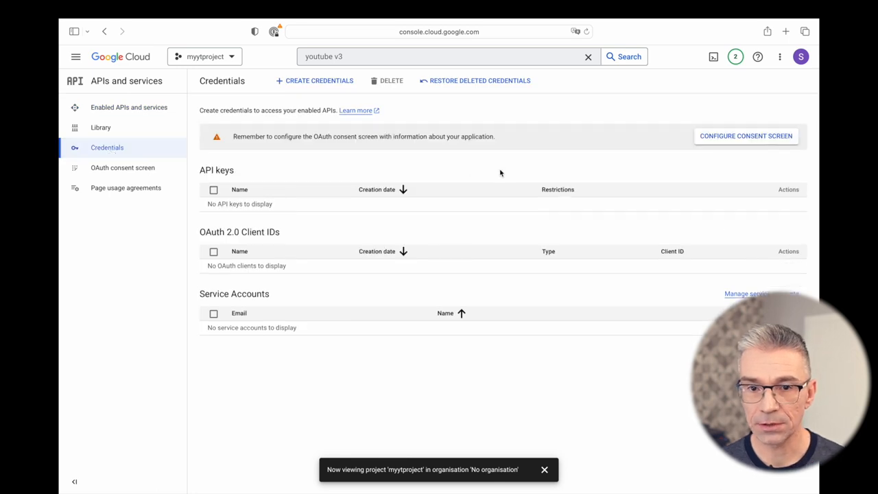
{"action": "left_click", "coordinate": [314, 80]}
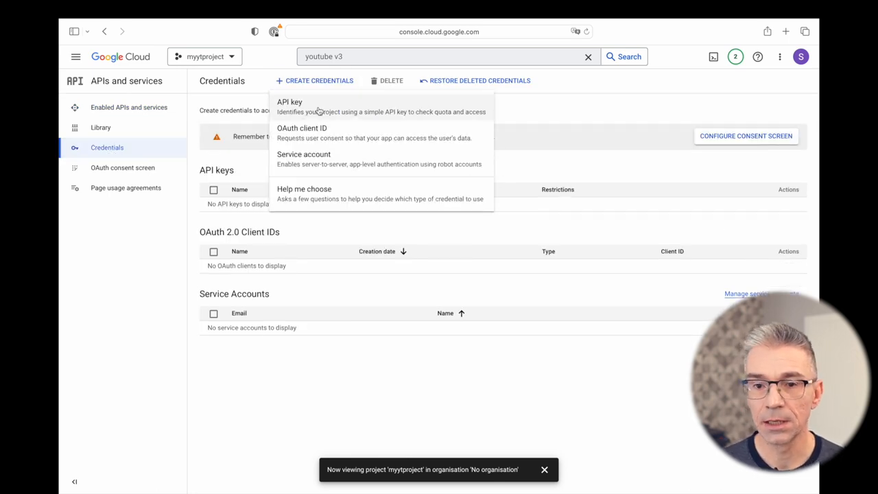
{"action": "left_click", "coordinate": [289, 101]}
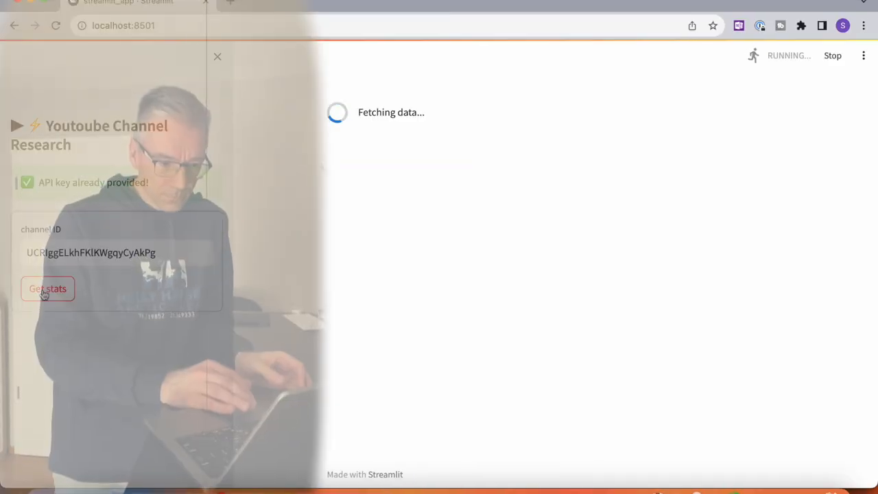
- Fetch stats for the 30-video, 691-subscriber channel and download its video table as CSV
{"action": "left_click", "coordinate": [48, 288]}
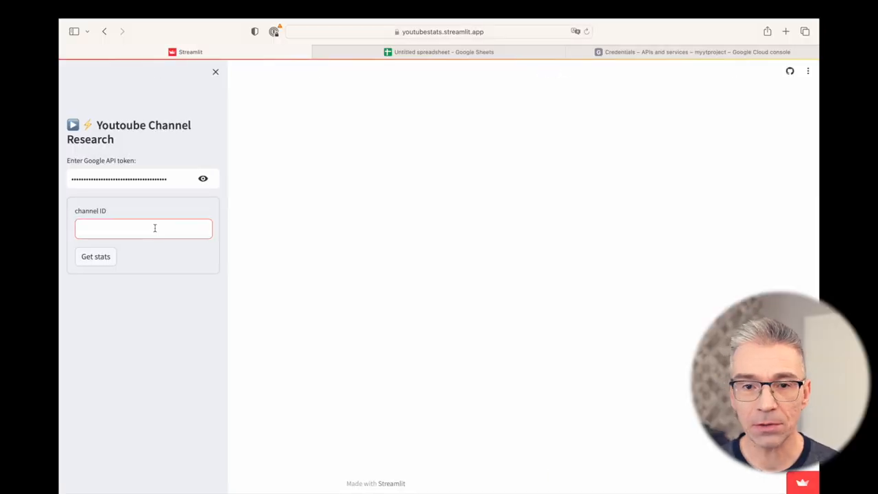
{"action": "left_click", "coordinate": [95, 256]}
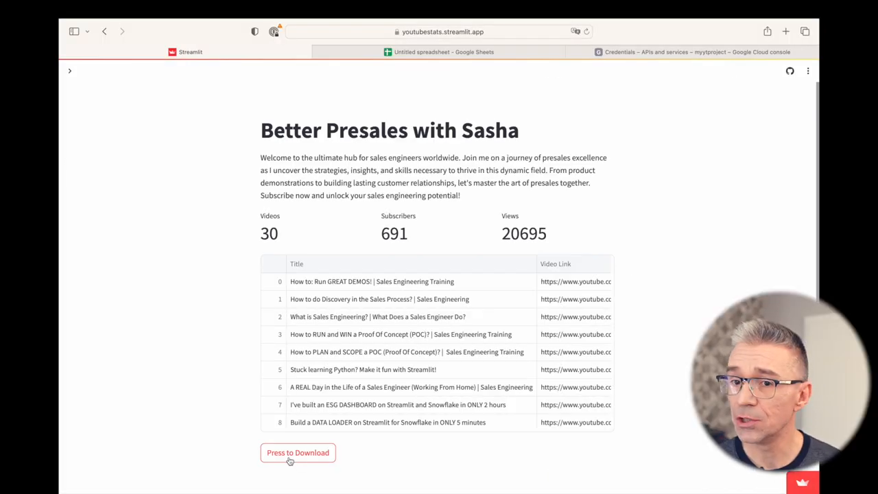
{"action": "left_click", "coordinate": [298, 452]}
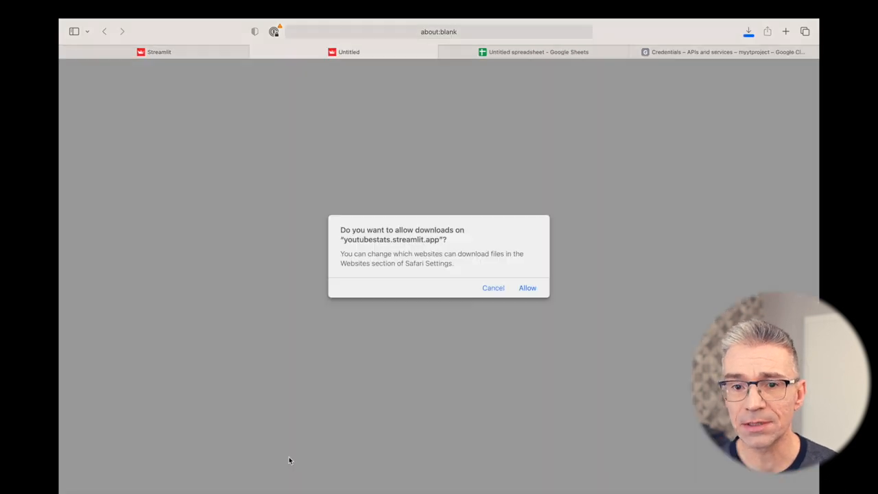
{"action": "left_click", "coordinate": [527, 288]}
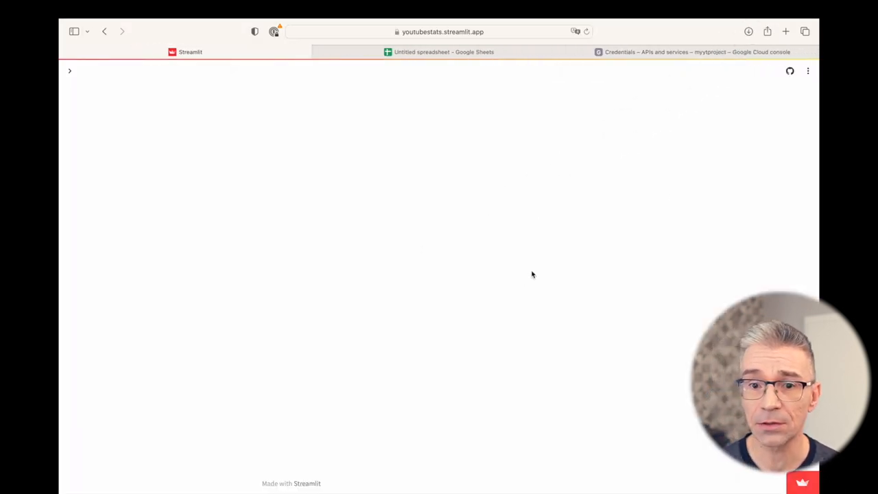
{"action": "left_click", "coordinate": [444, 52]}
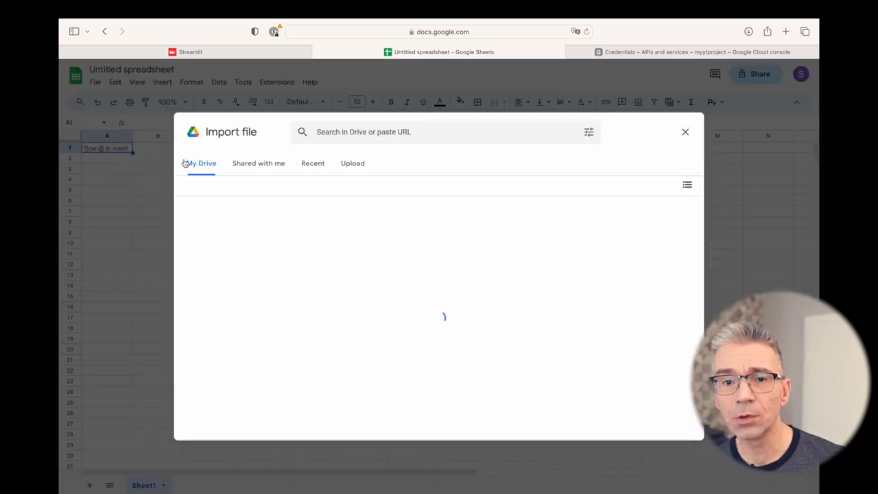
- Pick the Upload source in the Import file dialog
{"action": "left_click", "coordinate": [353, 163]}
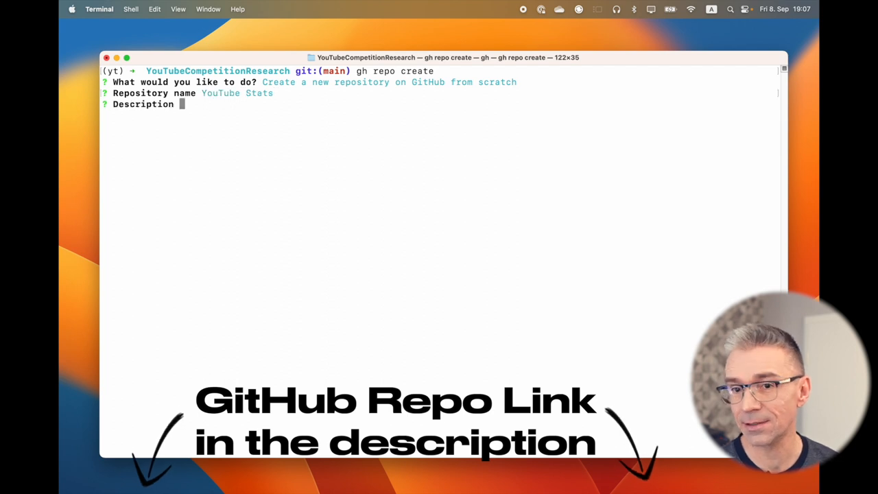
- Enter the repository description 'Very cool repo with a freew'
{"action": "type", "text": "Very cool repo with a freew"}
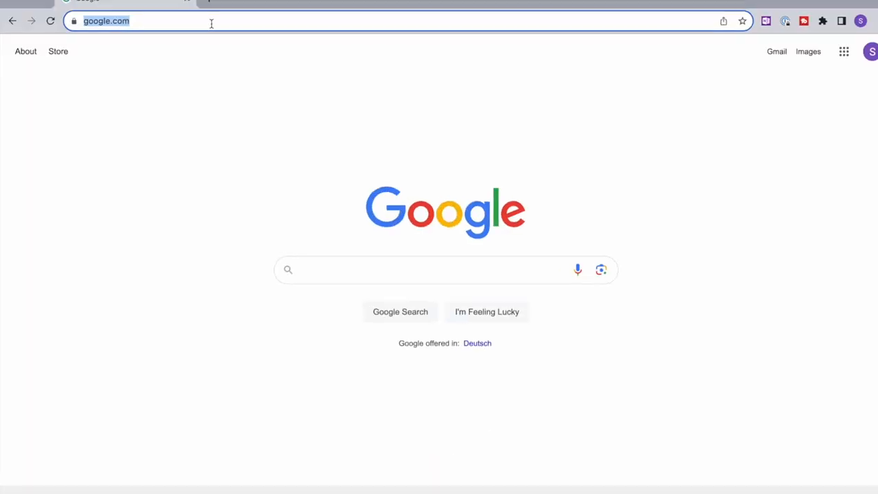
- Go to streamlit.io, open the Community Cloud page, and start getting started
{"action": "type", "text": "streamlit.io"}
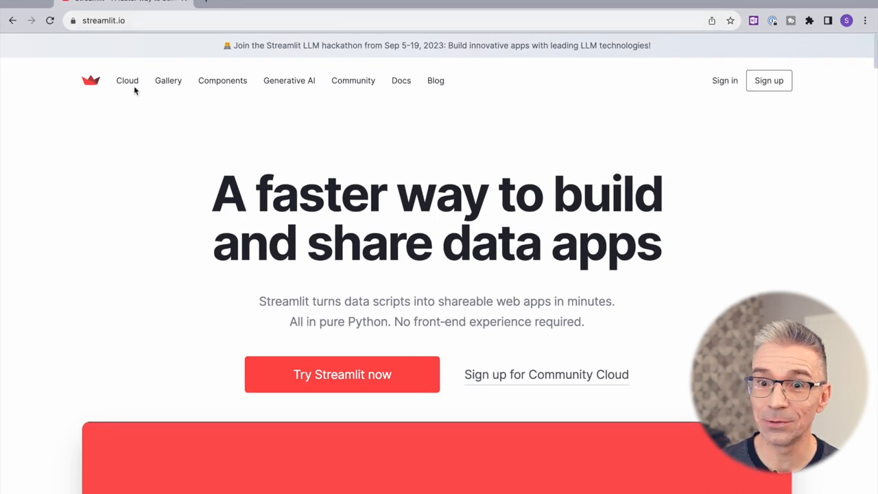
{"action": "left_click", "coordinate": [127, 81]}
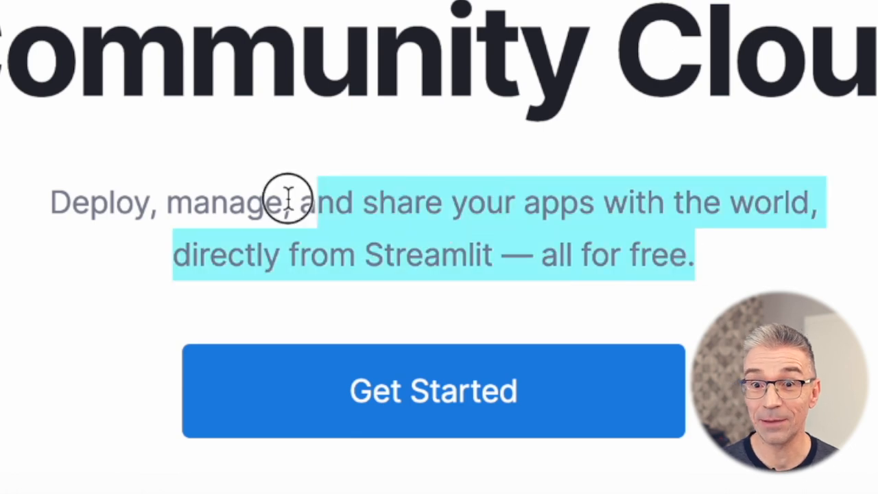
{"action": "scroll", "scroll_direction": "down", "scroll_amount": 3}
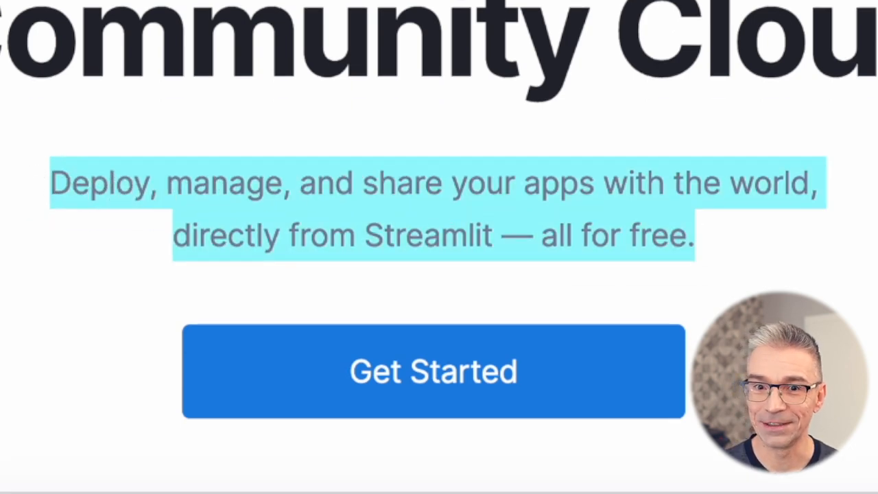
{"action": "left_click", "coordinate": [432, 371]}
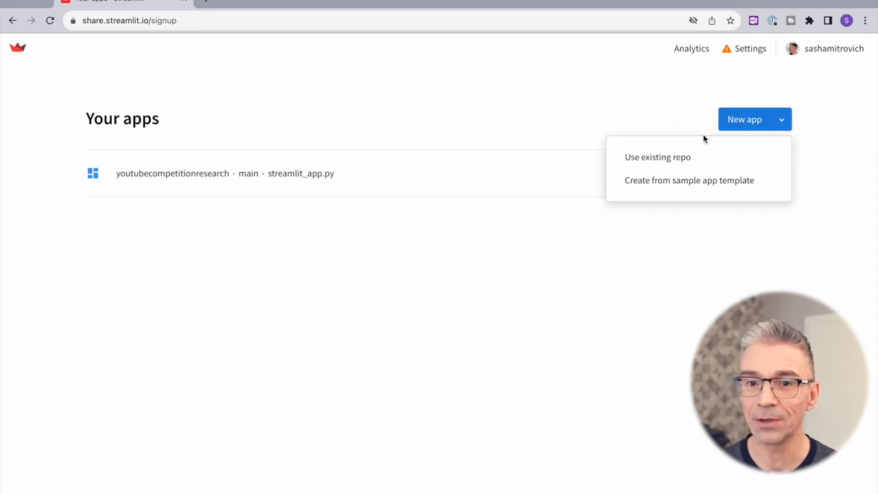
- Deploy a new app from the existing YouTubeCompetitionResearch repository
{"action": "left_click", "coordinate": [657, 156]}
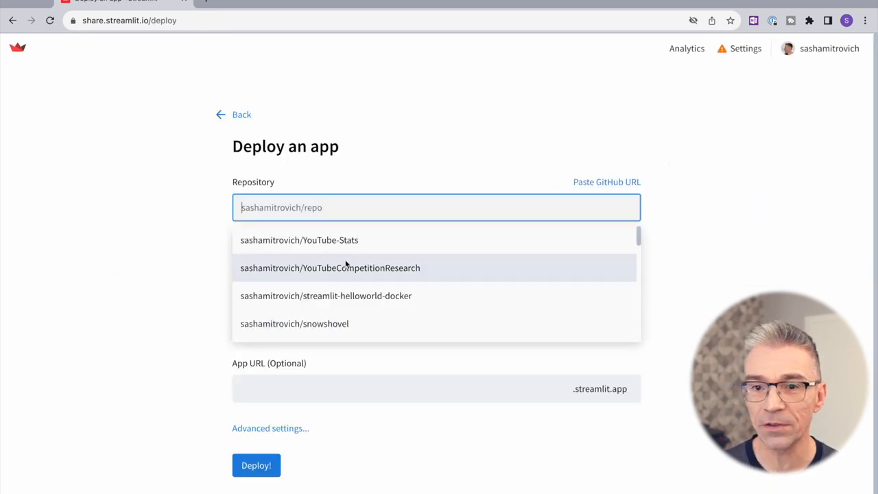
{"action": "left_click", "coordinate": [330, 268]}
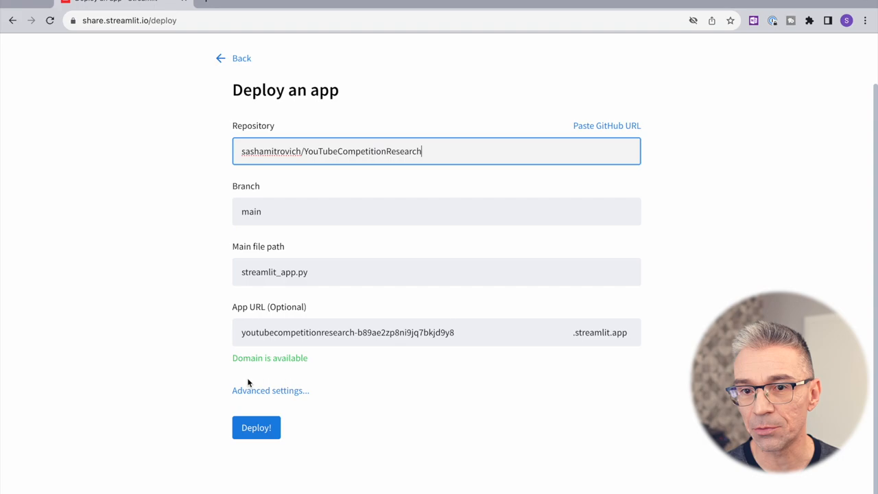
{"action": "left_click", "coordinate": [256, 427]}
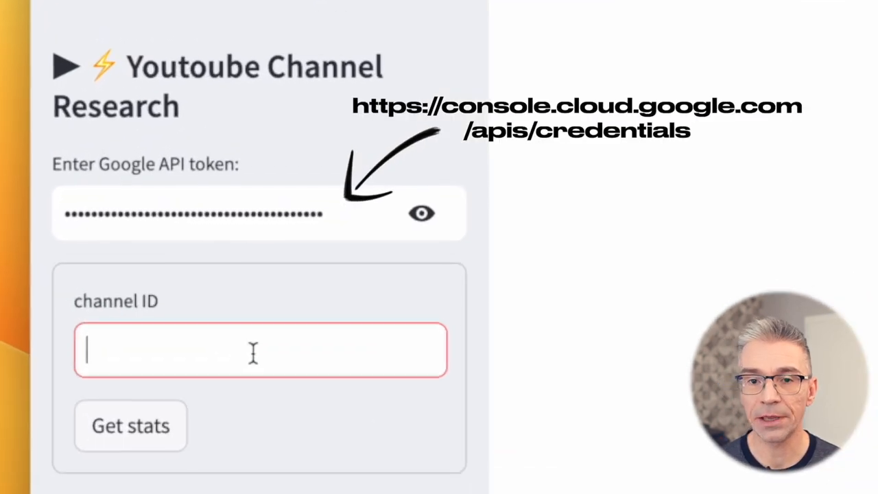
- Enter channel ID UCxDZs_ltFFvn0FlHT6kmoXA and request its stats
{"action": "type", "text": "UCxDZs_ltFFvn0FlHT6kmoXA"}
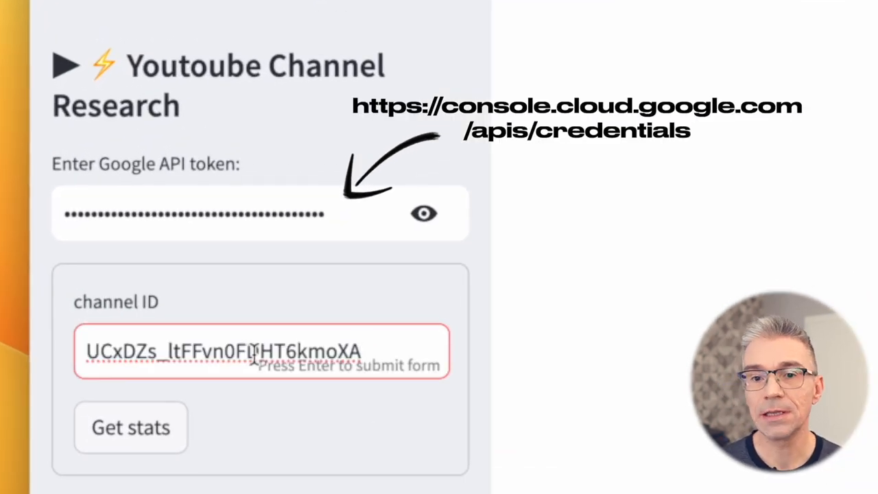
{"action": "left_click", "coordinate": [130, 427]}
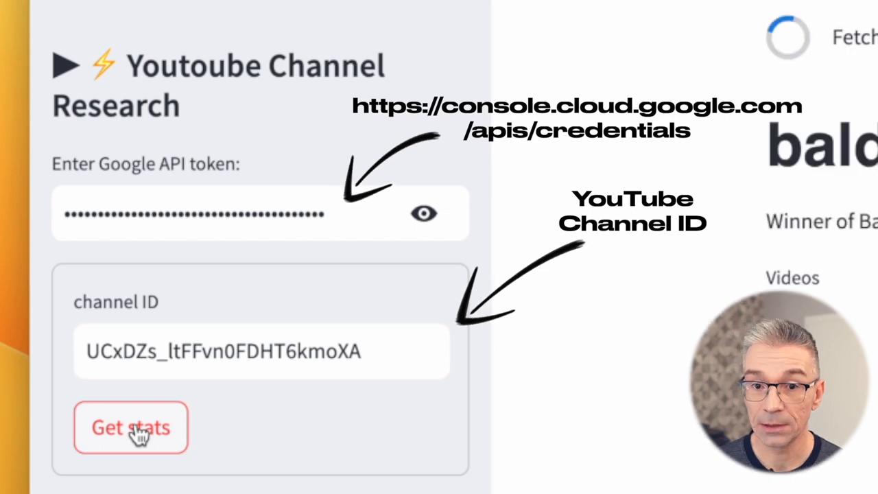
{"action": "left_click", "coordinate": [131, 427]}
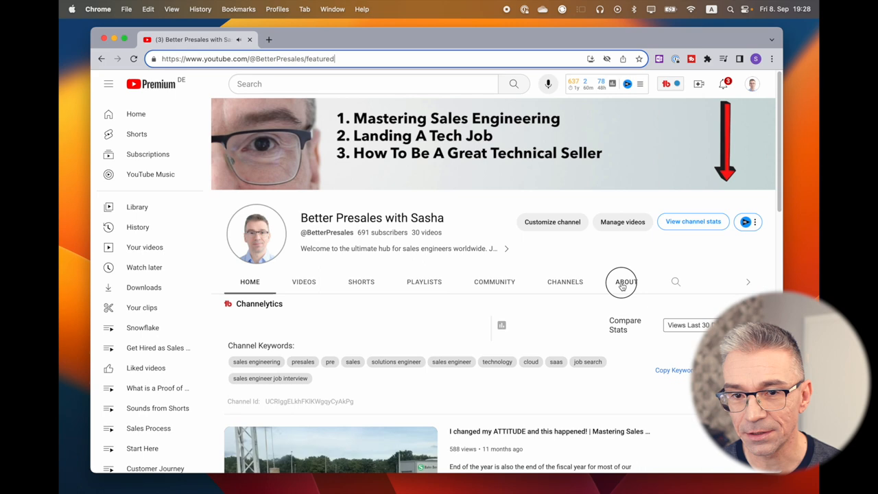
- Open the Better Presales About tab and view its page source
{"action": "left_click", "coordinate": [626, 282]}
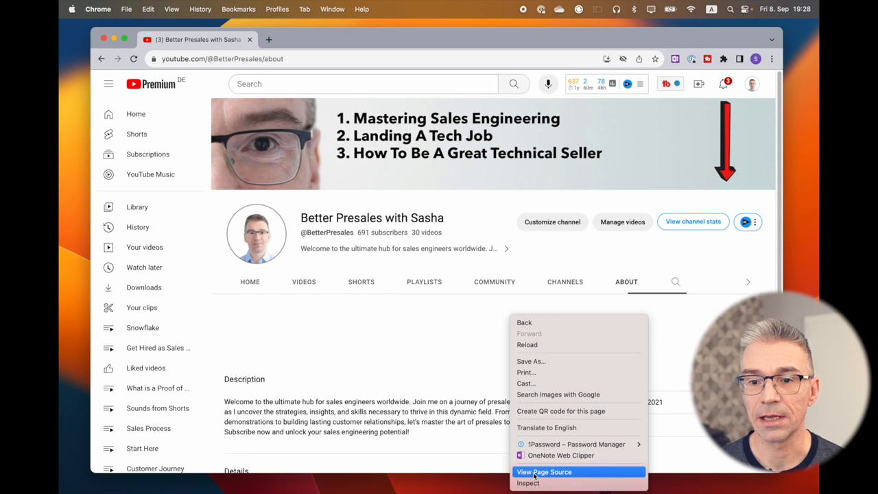
{"action": "left_click", "coordinate": [543, 472]}
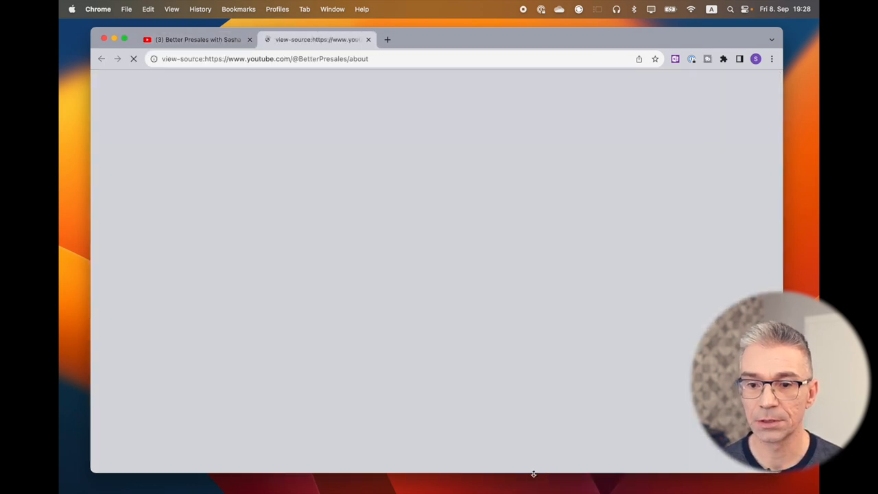